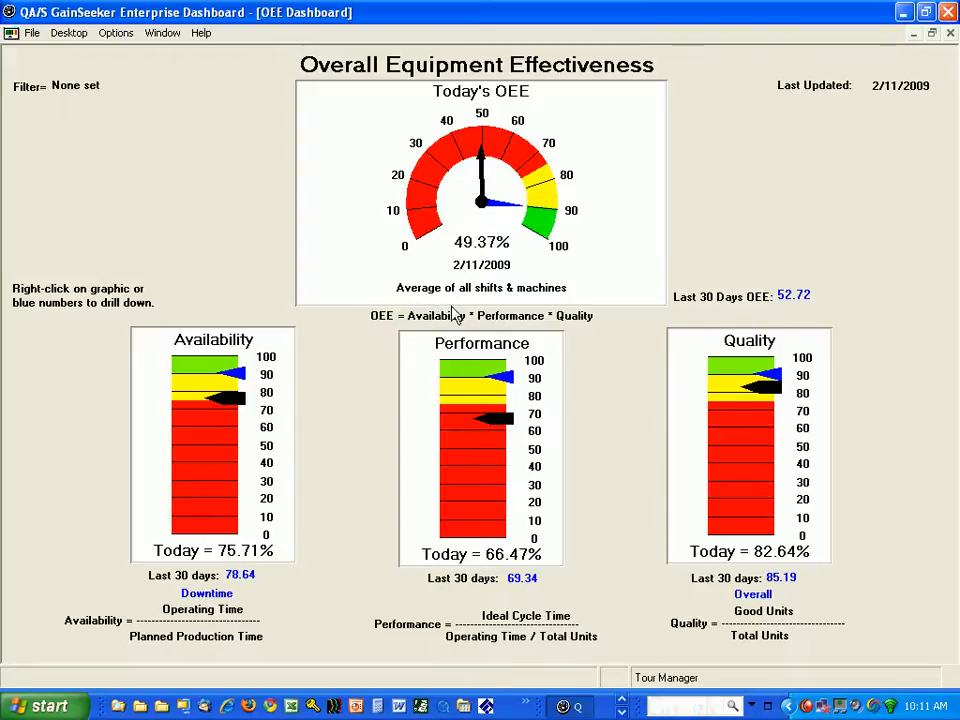
mouse_move(570, 298)
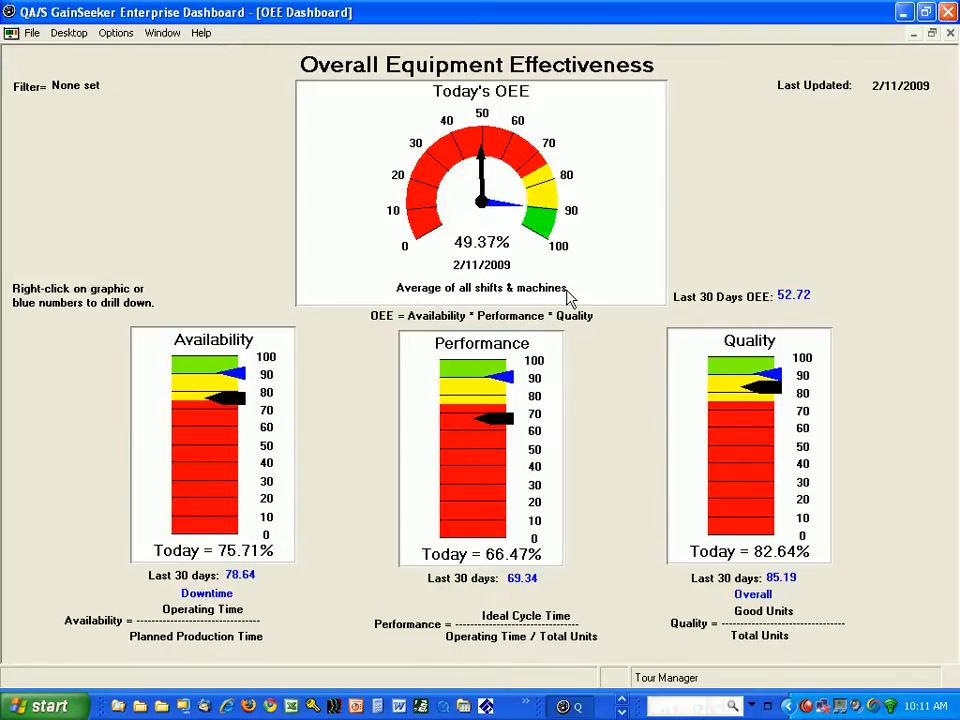
mouse_move(518, 278)
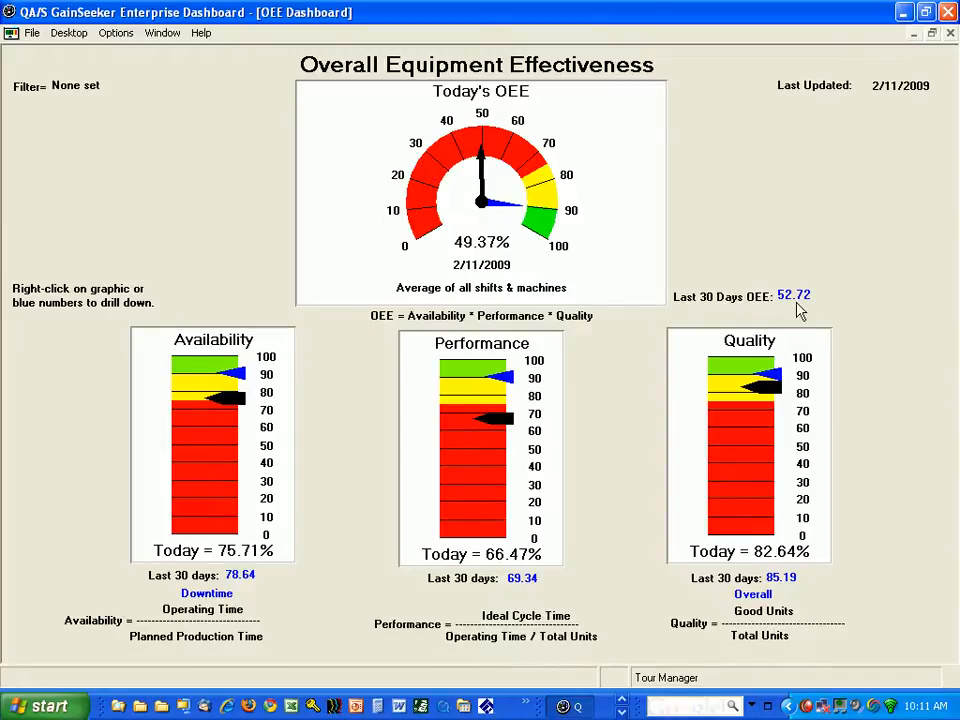
mouse_move(272, 358)
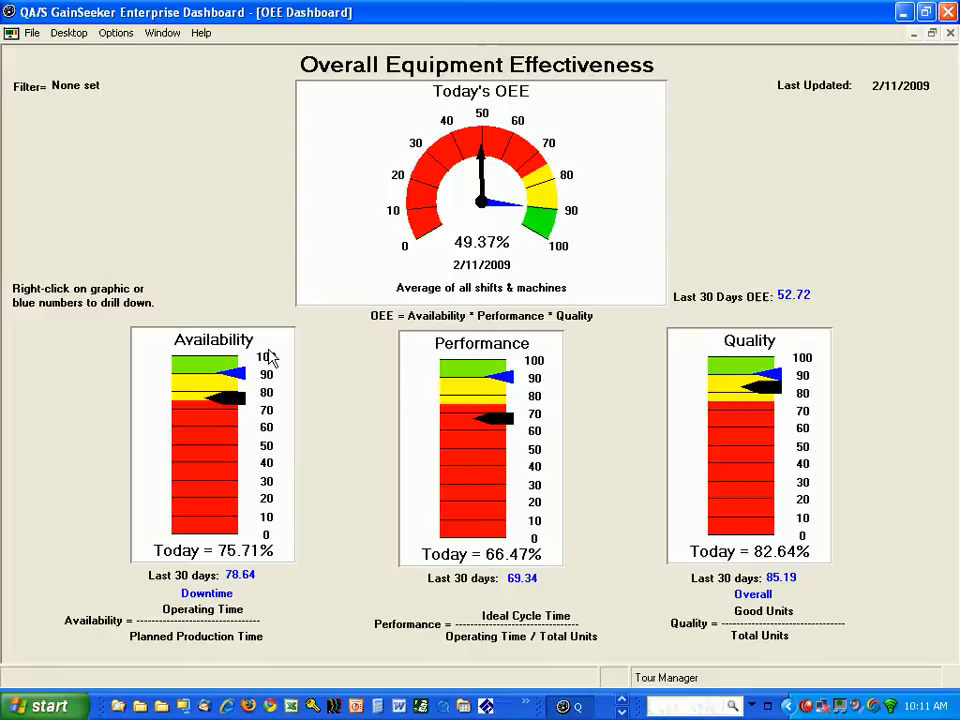
mouse_move(724, 424)
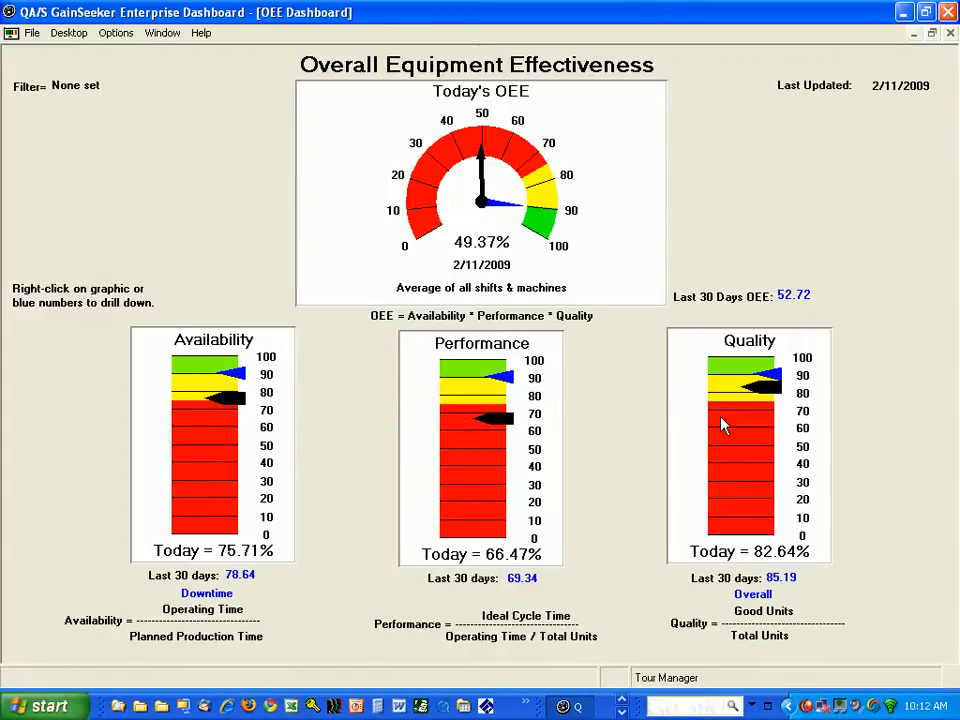
mouse_move(312, 610)
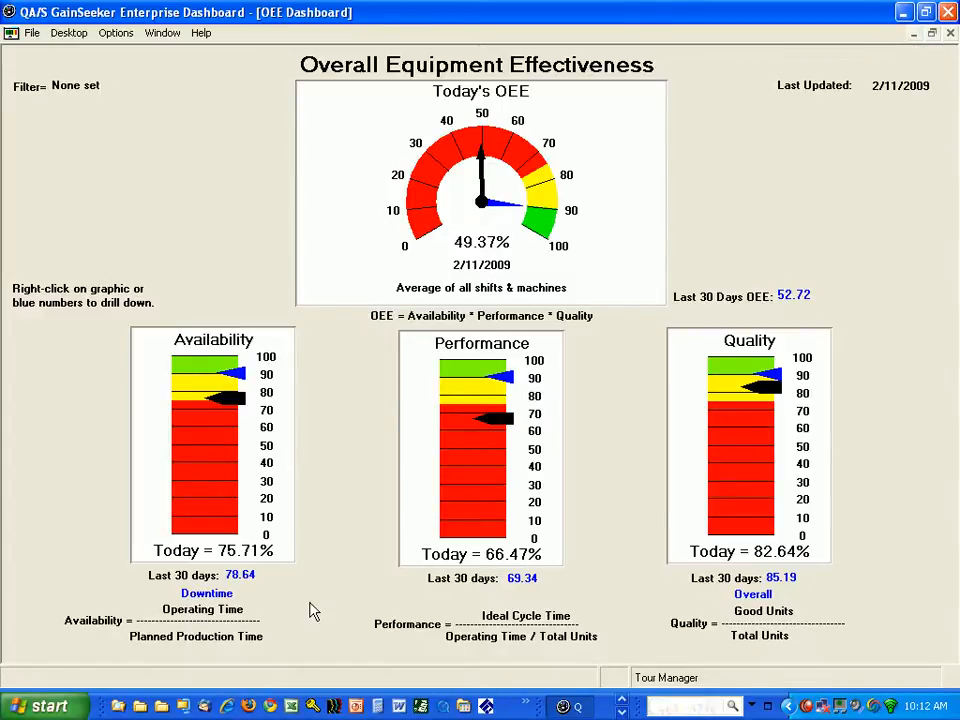
mouse_move(240, 500)
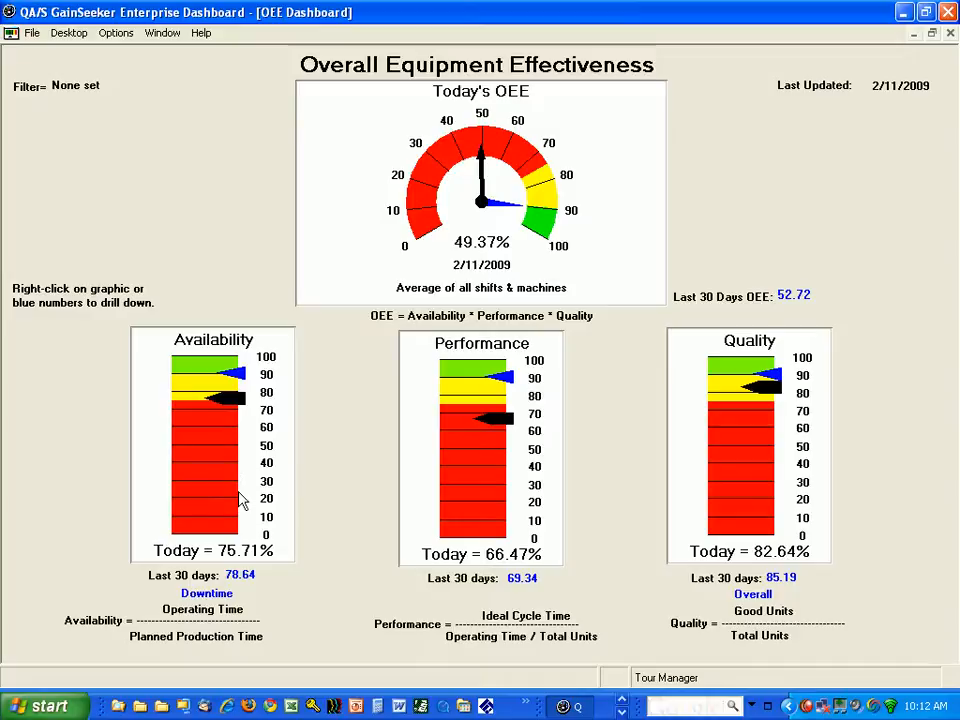
mouse_move(804, 588)
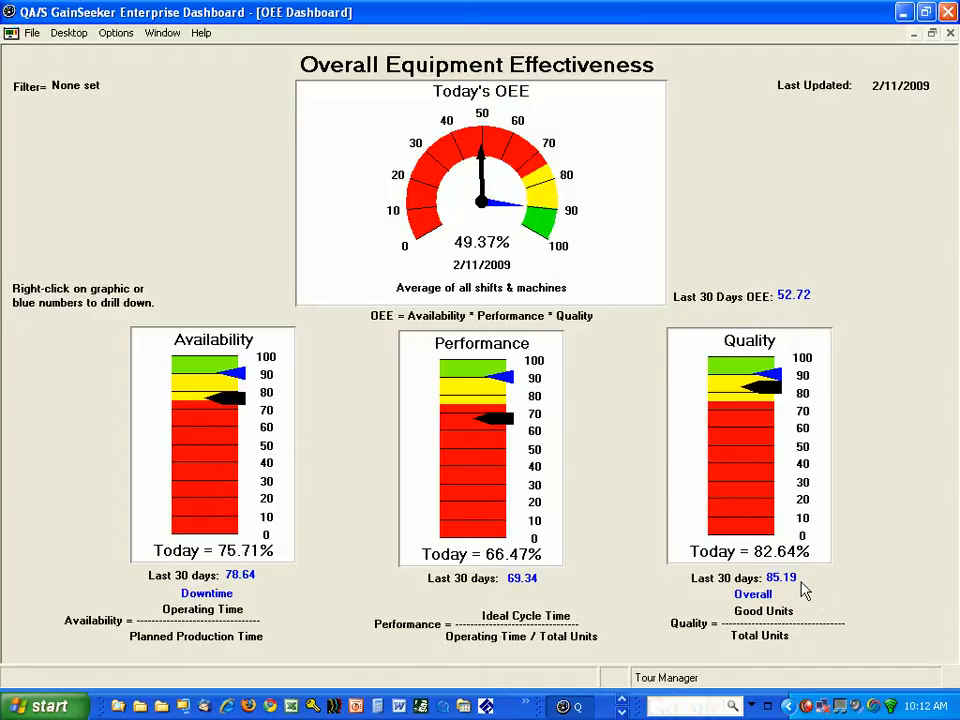
mouse_move(820, 308)
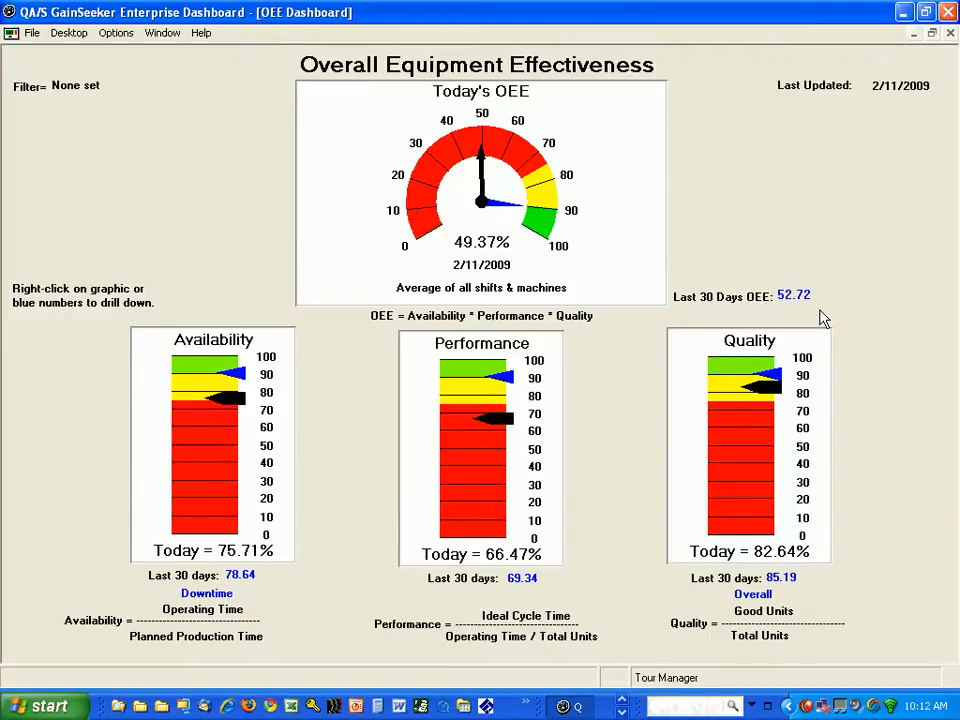
mouse_move(808, 318)
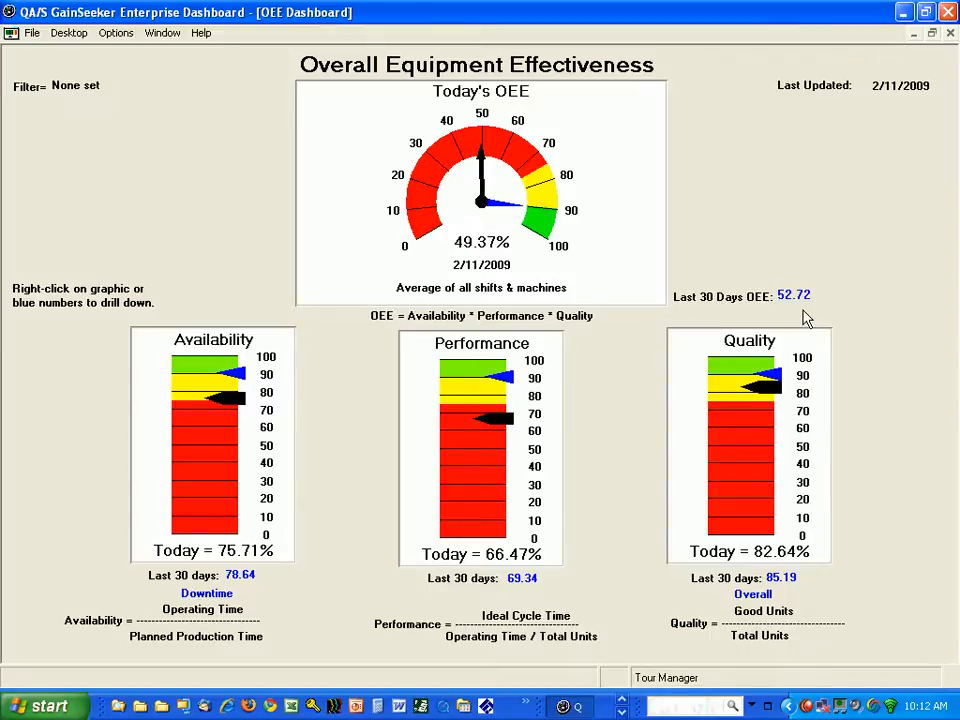
mouse_move(800, 304)
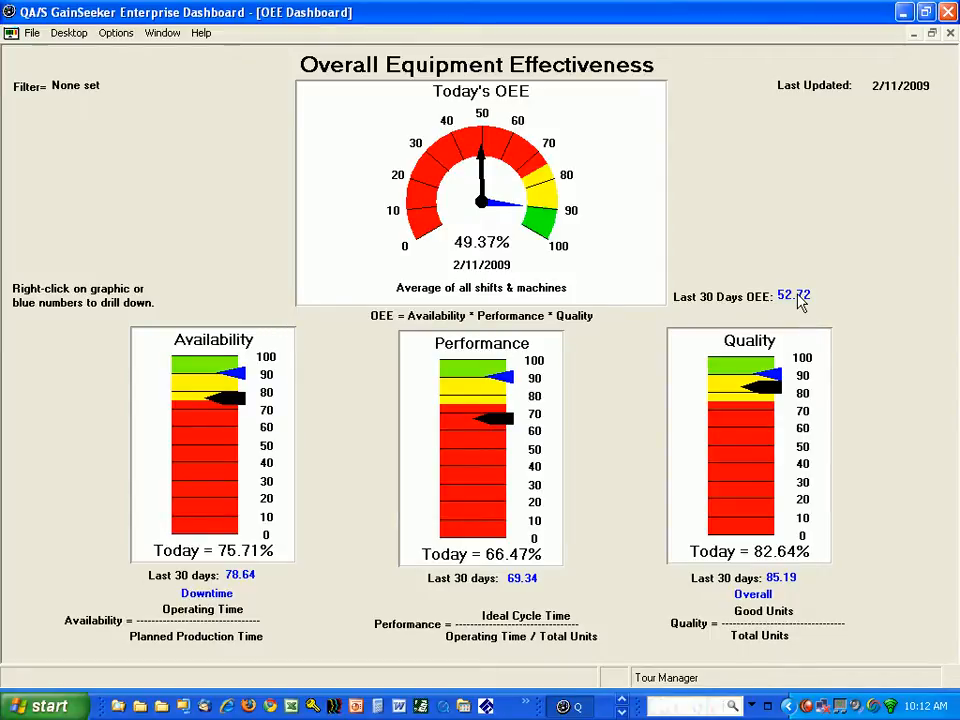
Chart the Last 30 Days OEE value as a Control Chart from its right-click menu
right_click(792, 296)
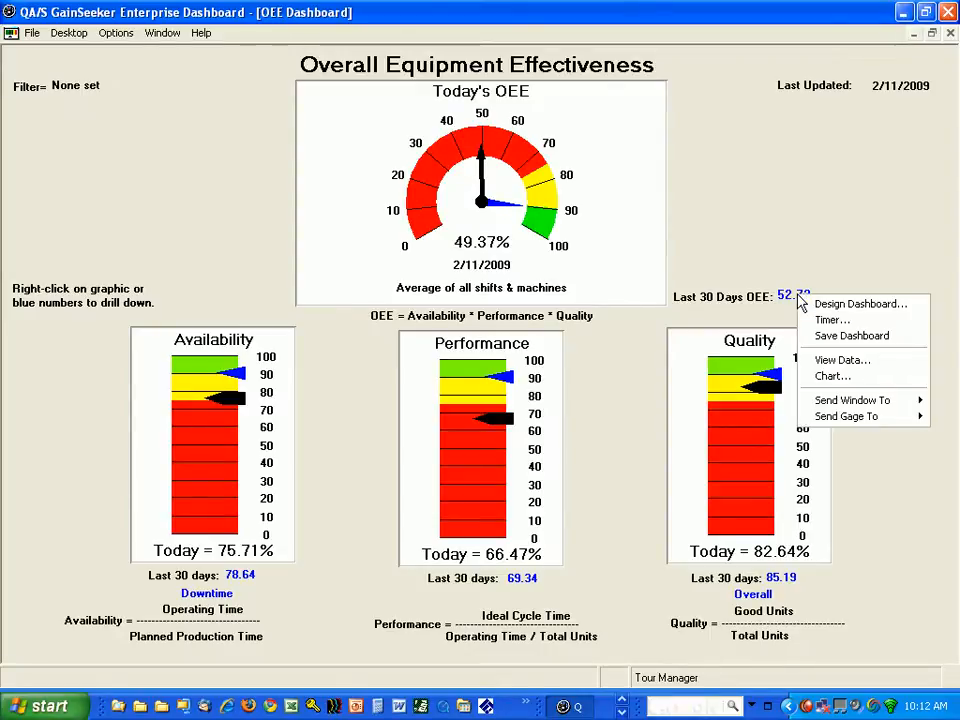
left_click(832, 376)
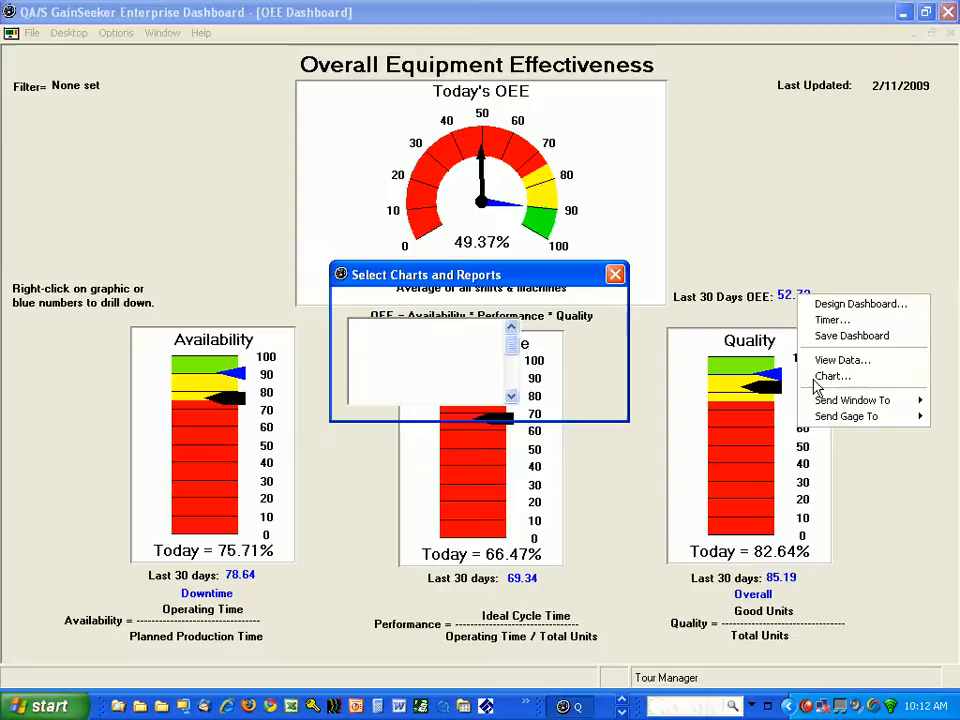
left_click(832, 376)
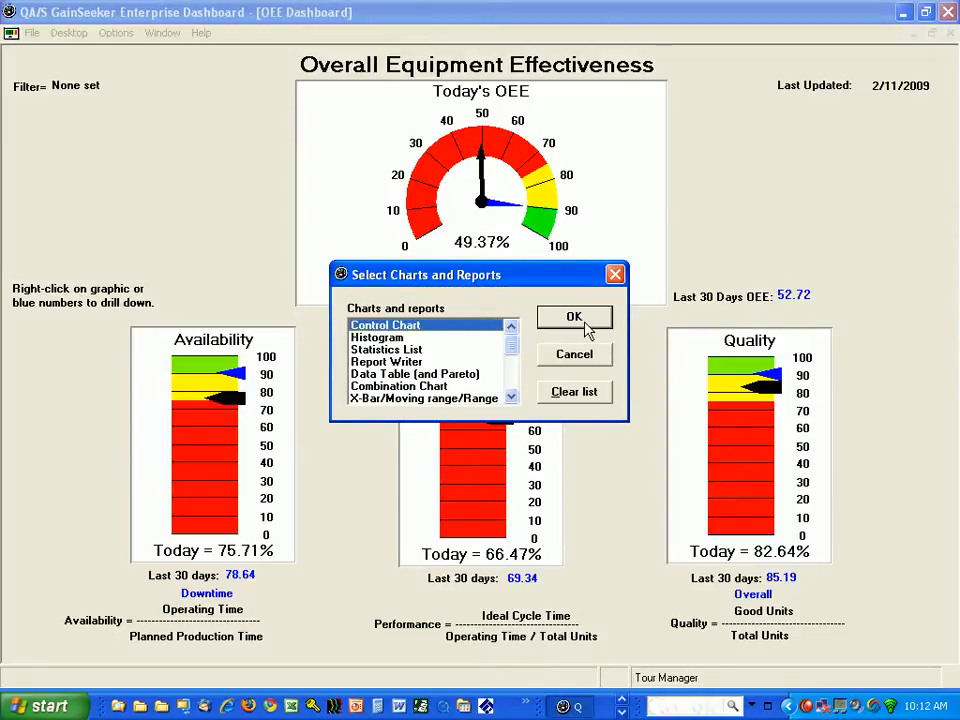
left_click(574, 316)
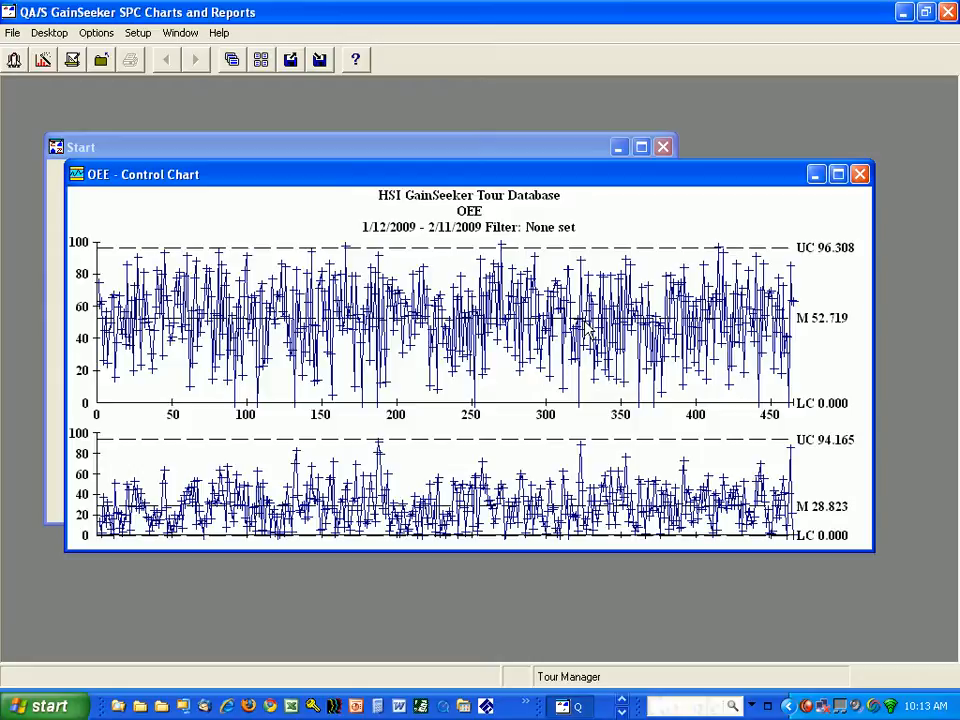
mouse_move(816, 270)
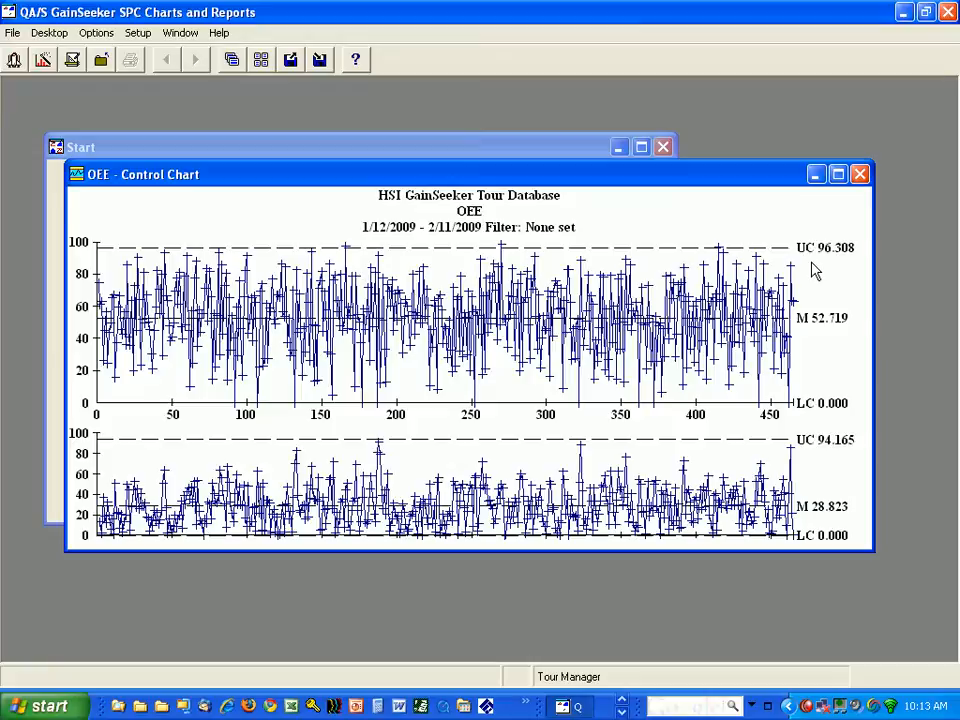
mouse_move(760, 270)
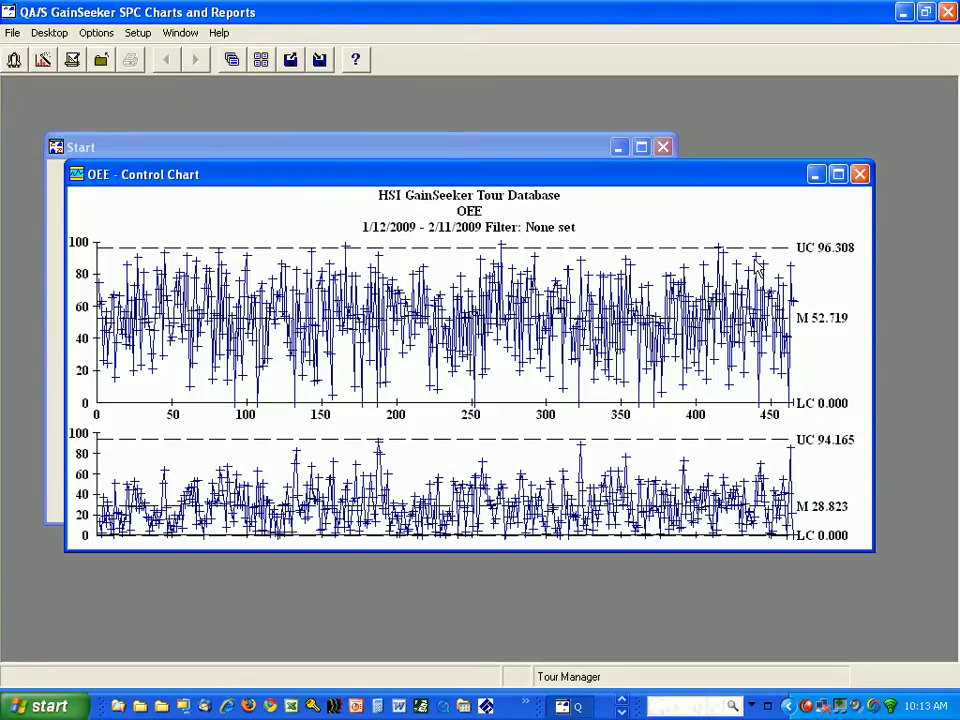
mouse_move(690, 390)
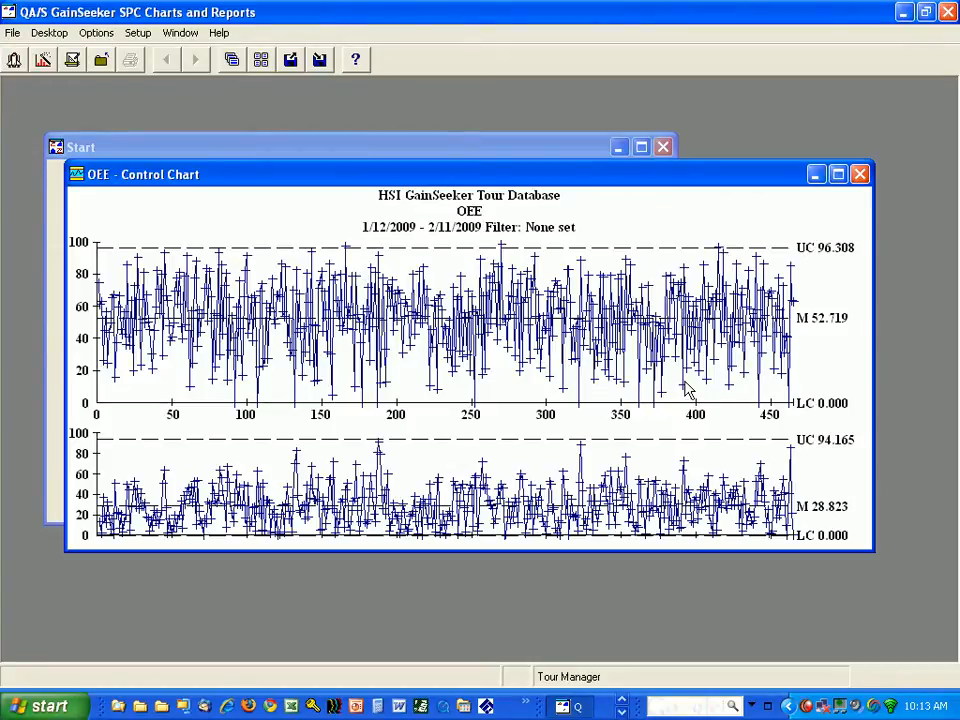
mouse_move(148, 392)
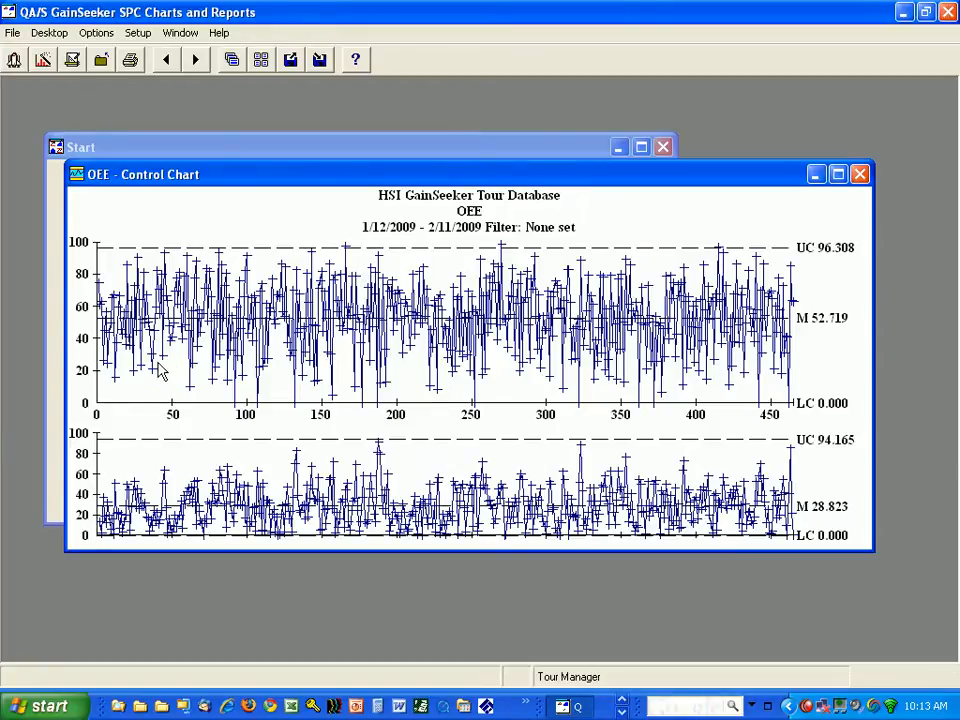
mouse_move(168, 388)
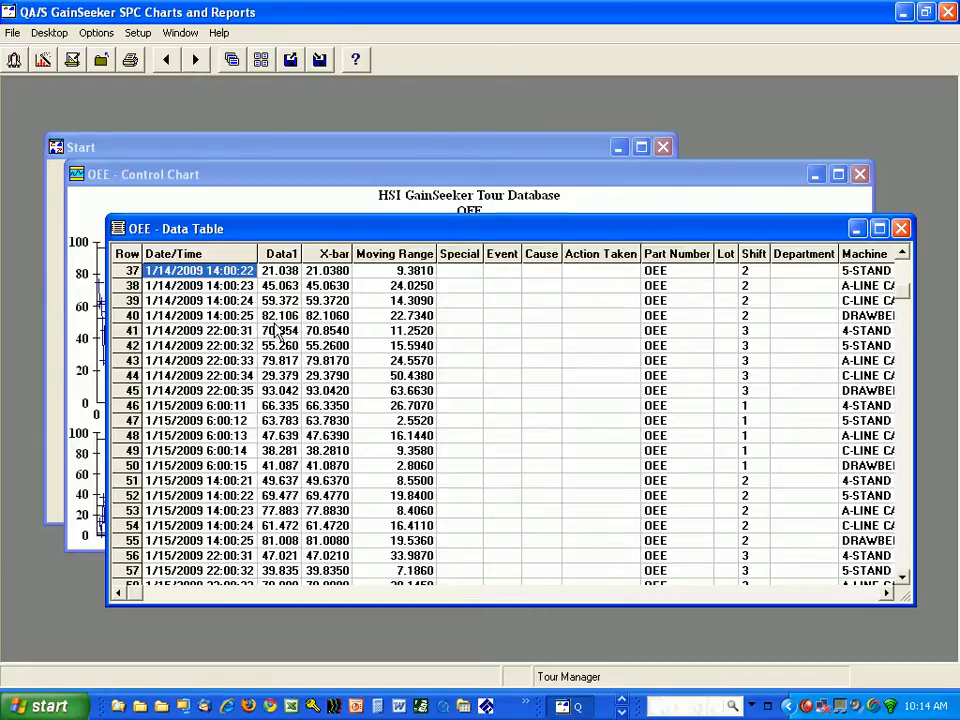
mouse_move(752, 280)
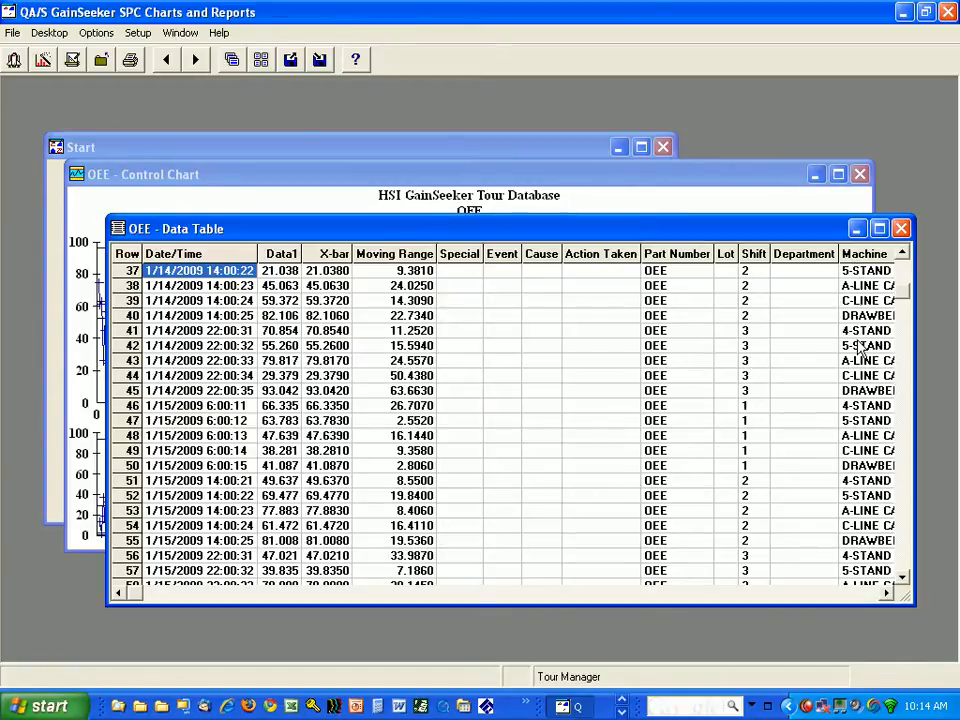
mouse_move(792, 376)
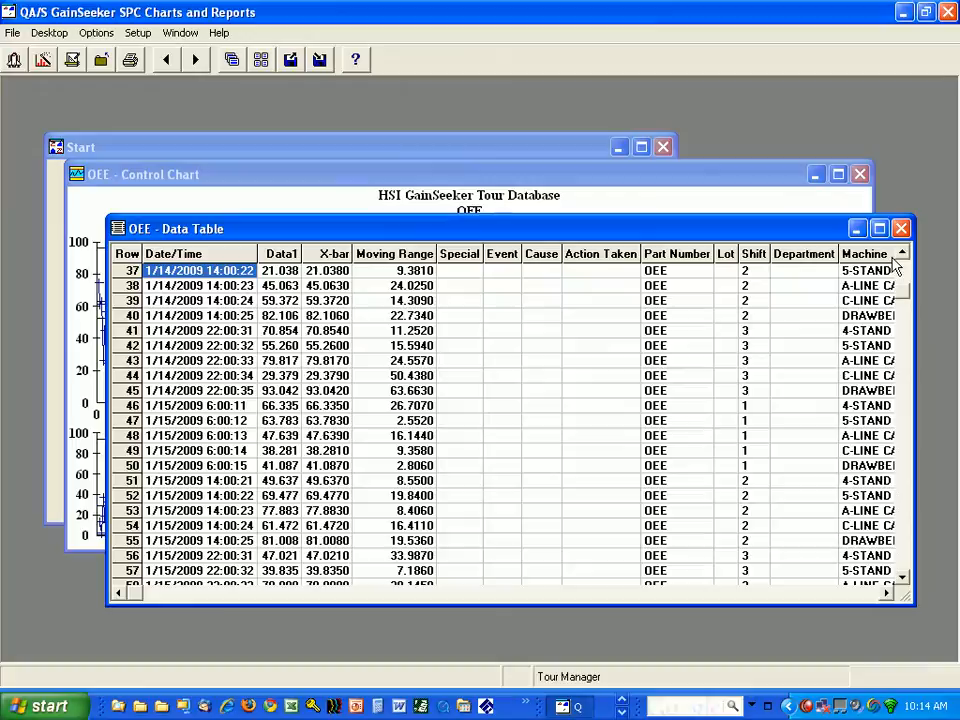
left_click(900, 228)
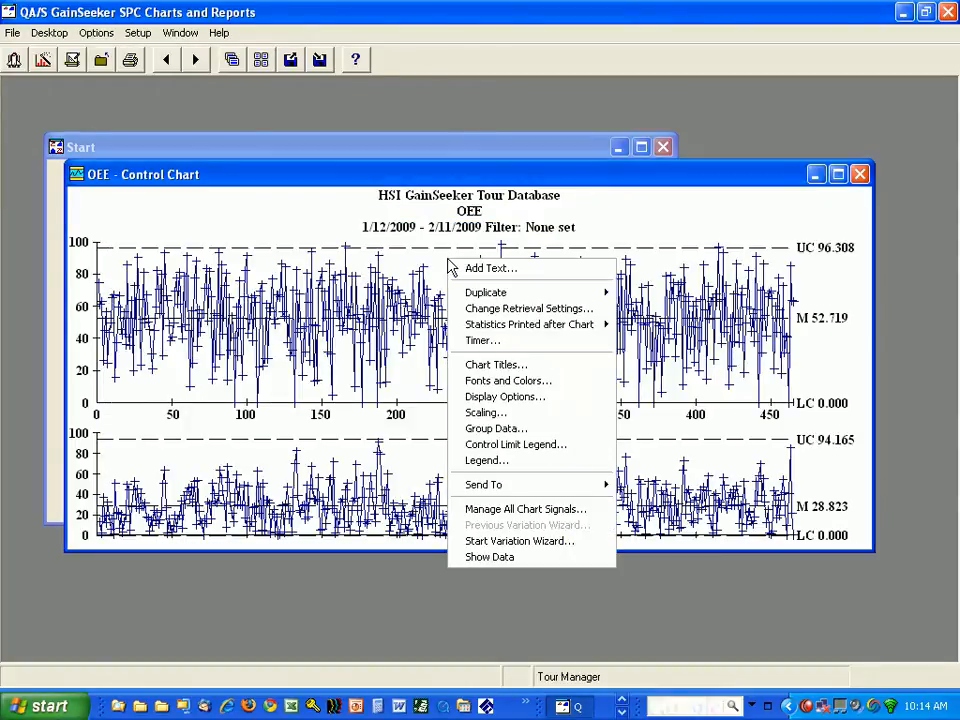
mouse_move(496, 364)
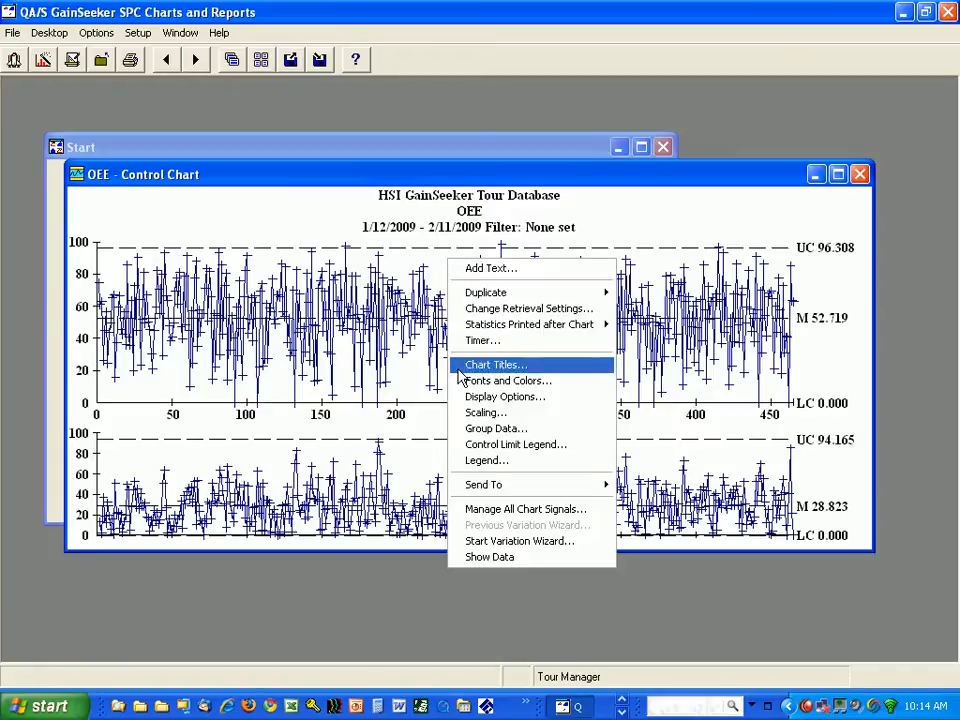
Set the chart's data grouping to start a new group at each traceability change
left_click(496, 428)
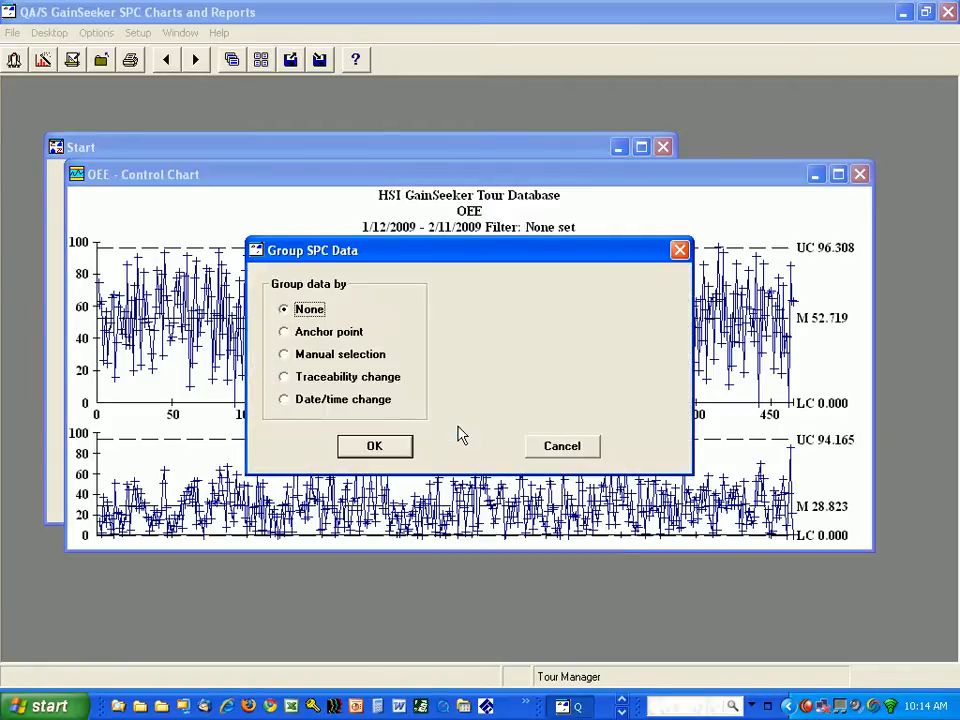
left_click(284, 376)
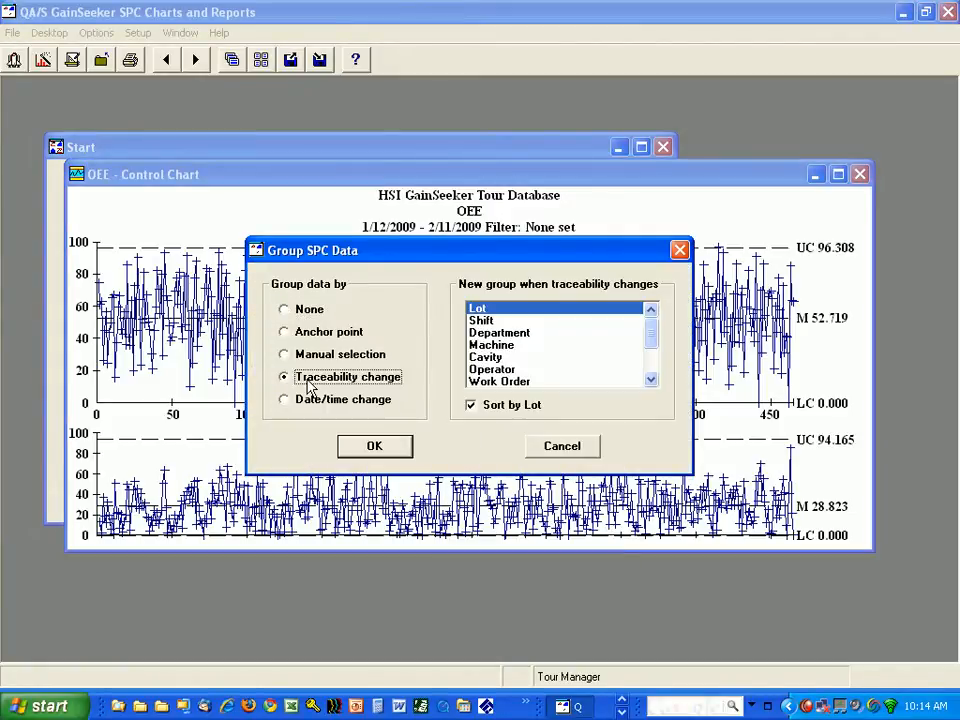
mouse_move(486, 350)
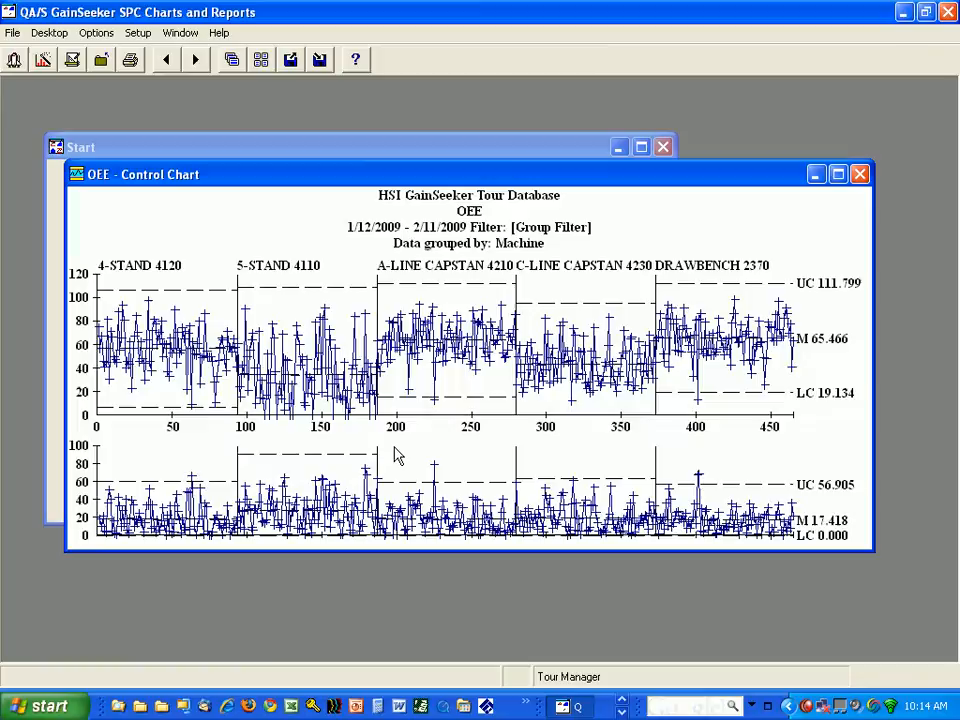
mouse_move(420, 388)
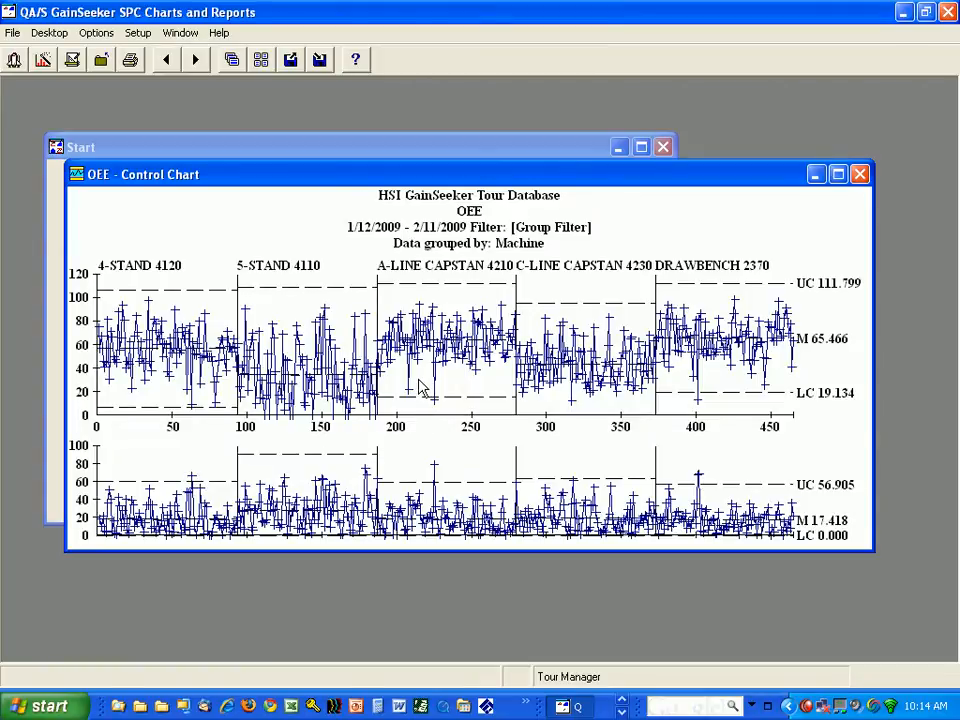
Show the Control Limit Legend for the machine groups and select the 5-STAND 4110 row
right_click(420, 390)
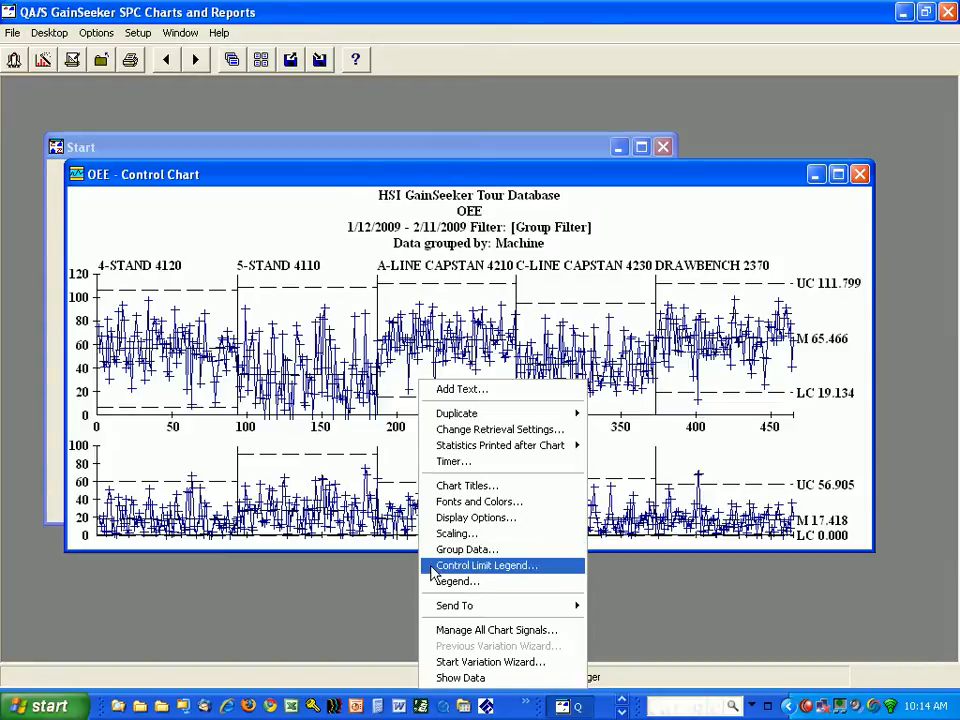
left_click(488, 564)
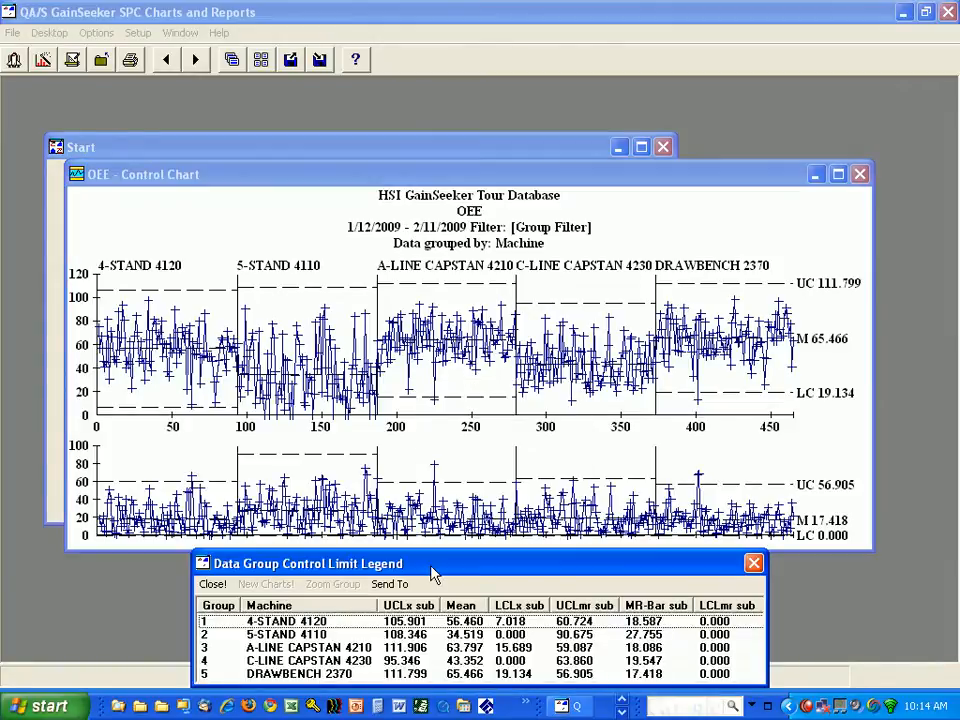
mouse_move(476, 640)
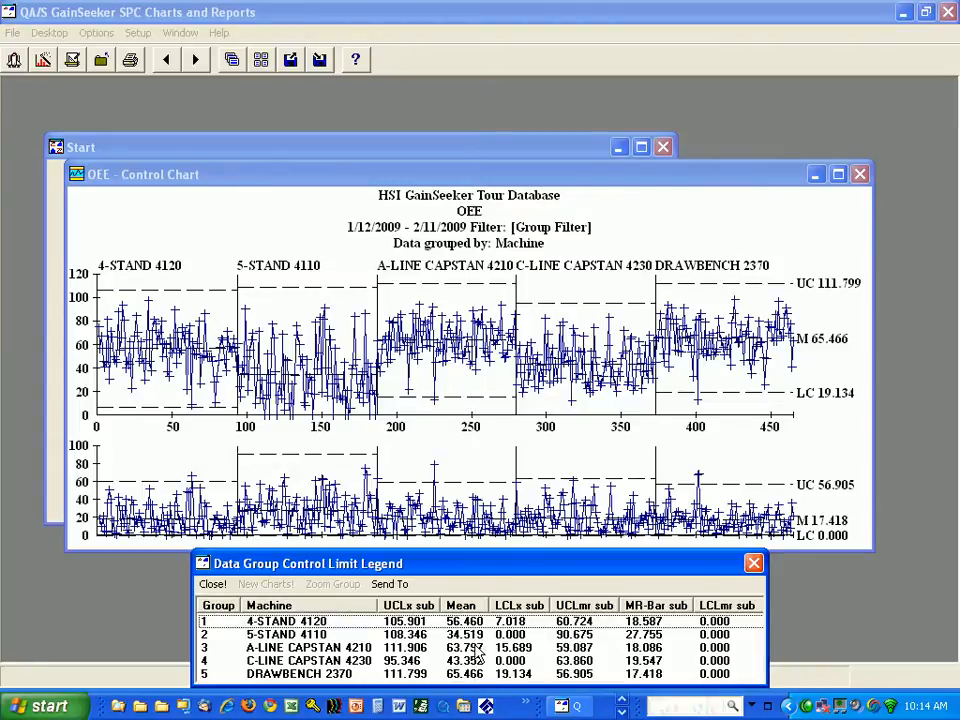
mouse_move(478, 672)
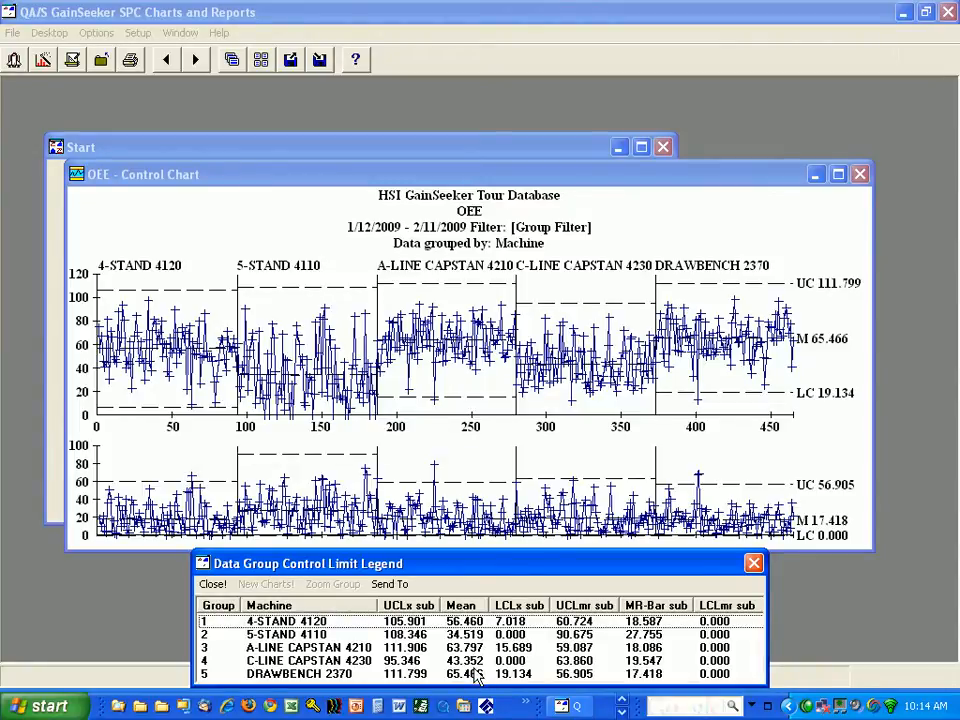
left_click(290, 634)
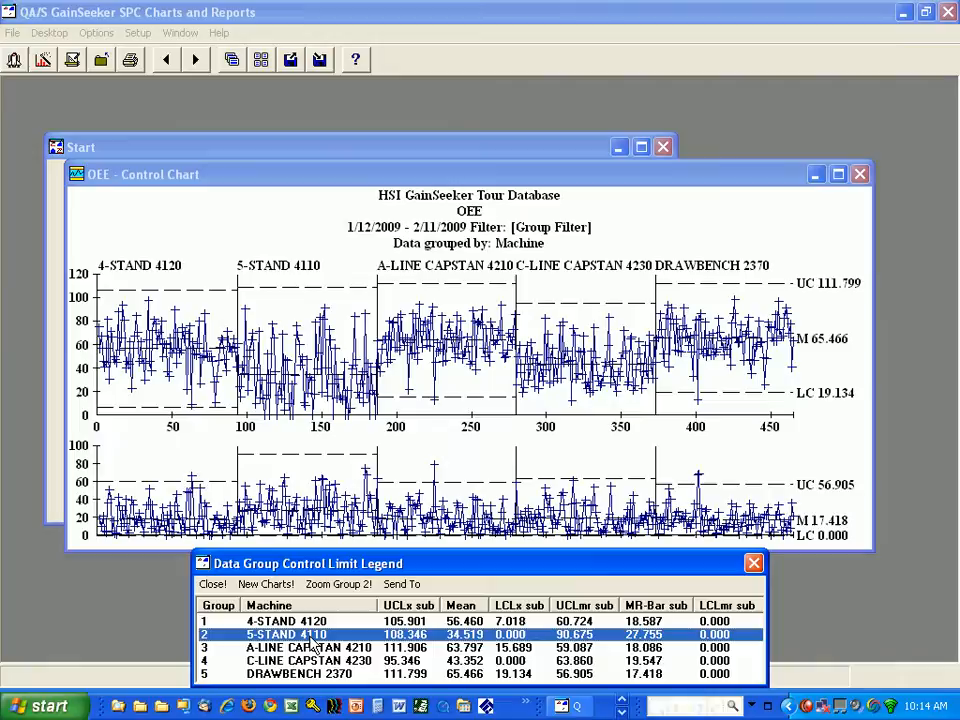
mouse_move(360, 670)
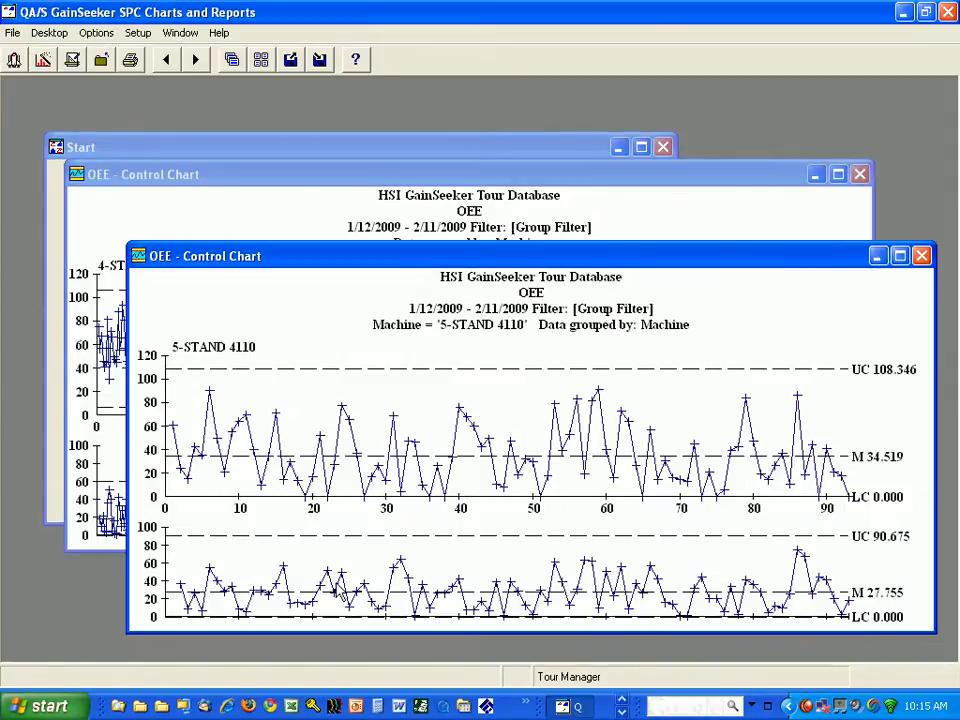
mouse_move(524, 460)
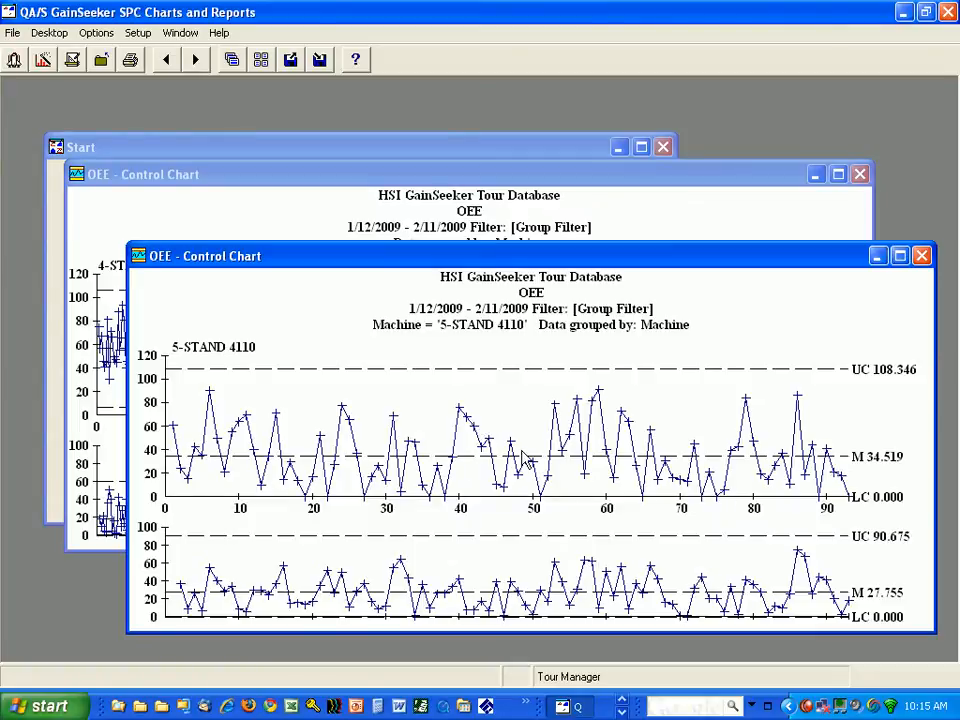
mouse_move(524, 410)
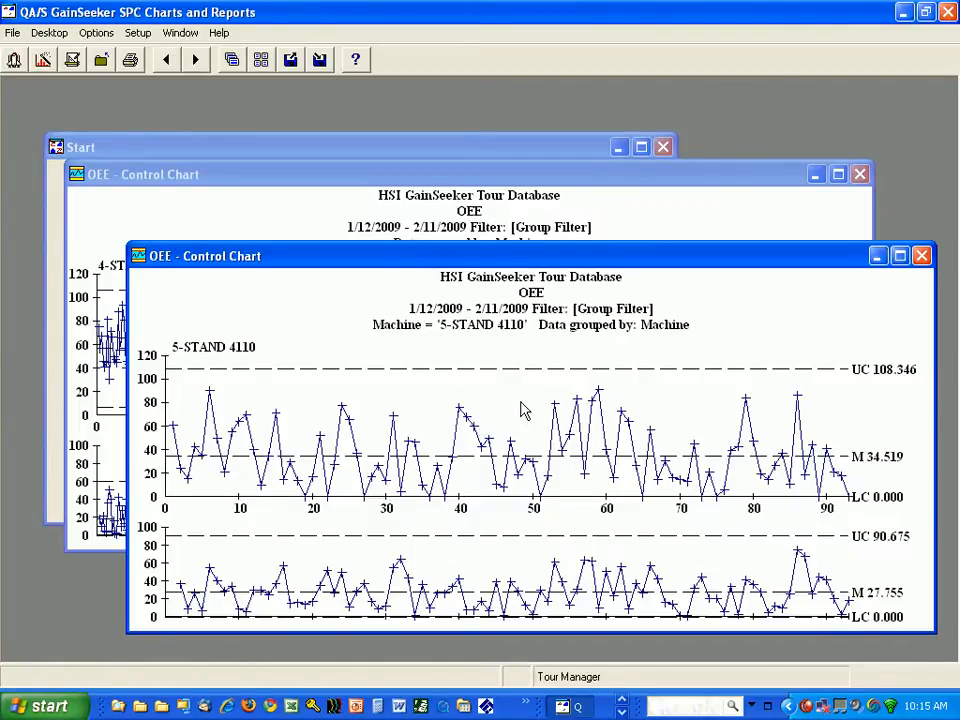
Bring up the right-click options on the new 5-STAND 4110 OEE chart
right_click(524, 410)
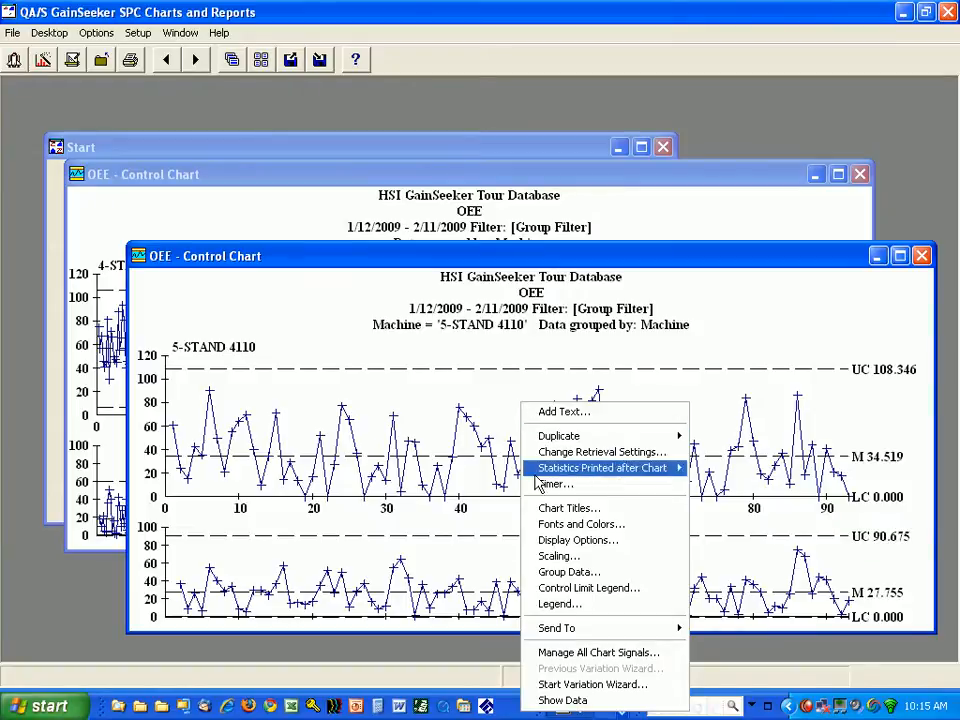
Group the 5-STAND 4110 chart data at each Shift change via Group Data
left_click(568, 572)
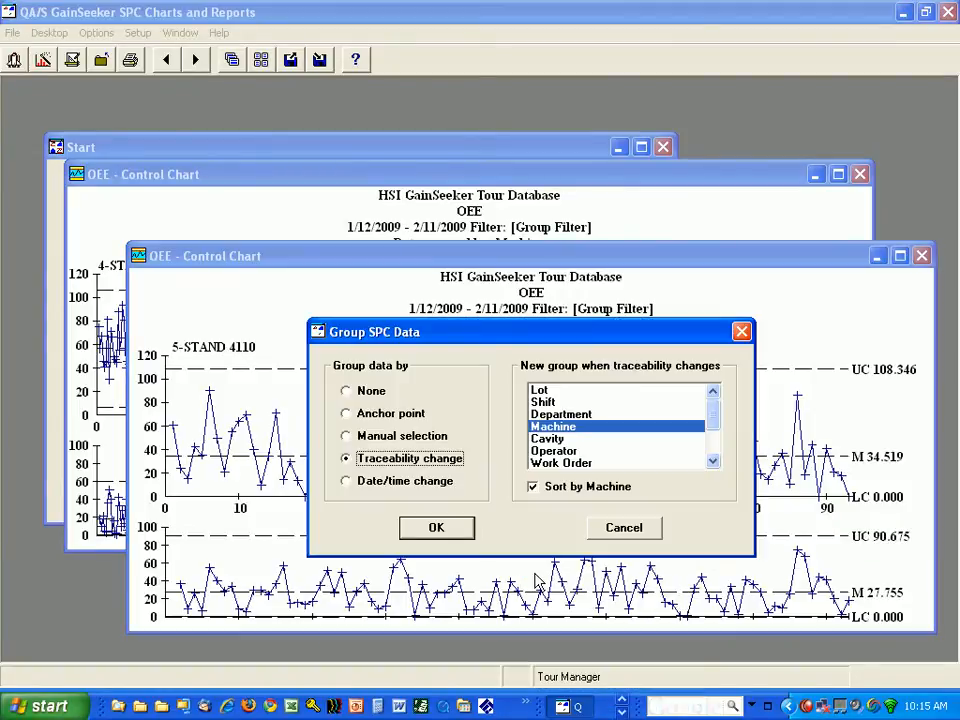
mouse_move(556, 460)
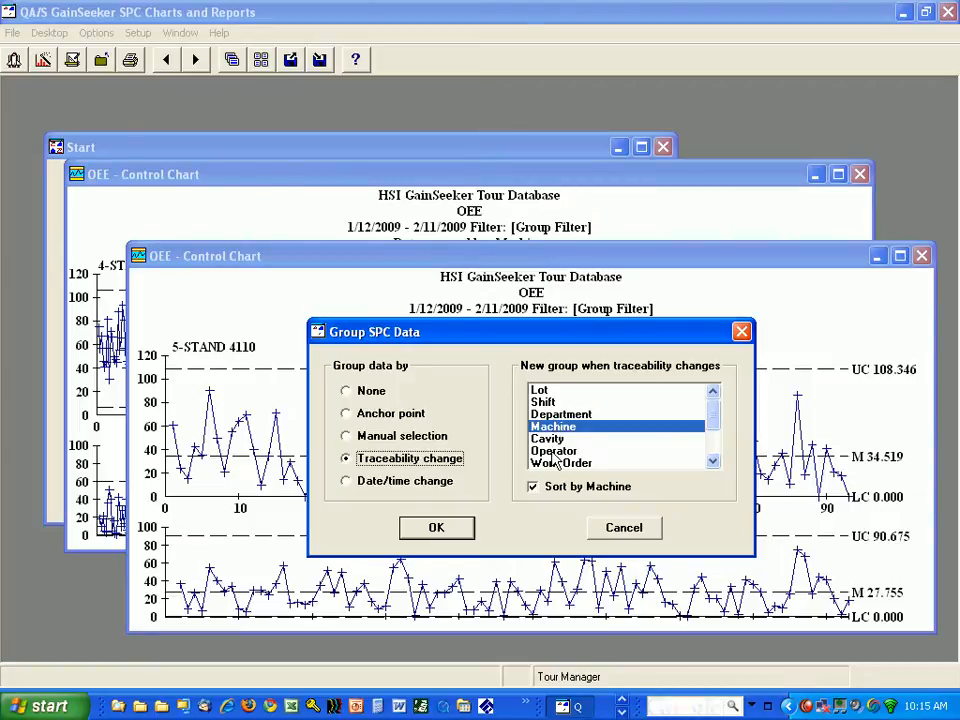
left_click(544, 400)
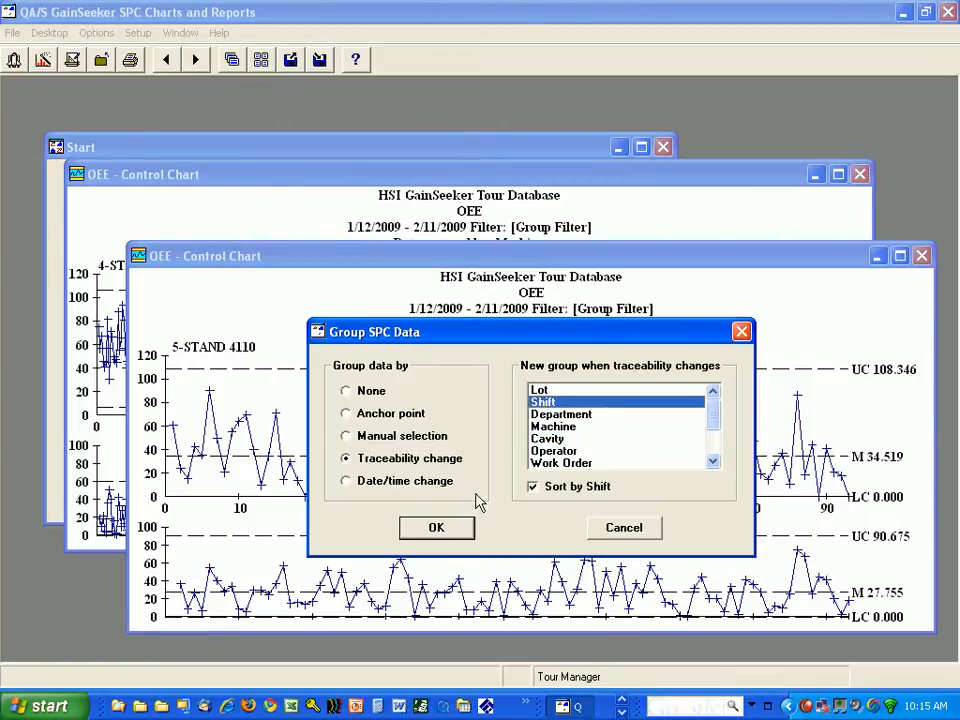
left_click(436, 528)
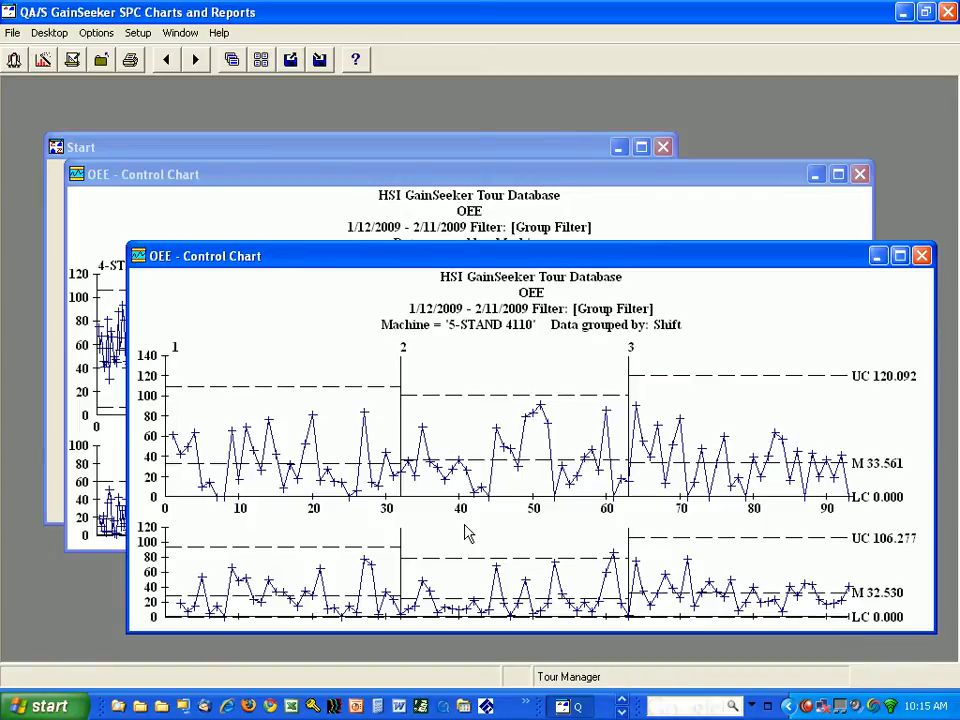
mouse_move(468, 464)
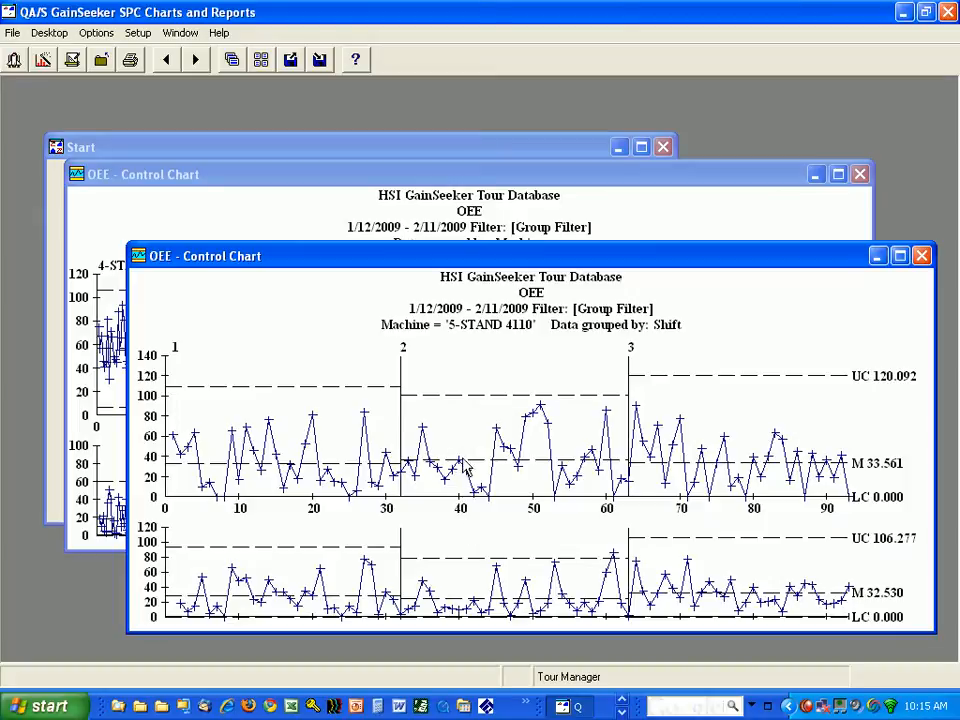
Regroup the 5-STAND 4110 chart data at each Operator change via Group Data
right_click(464, 464)
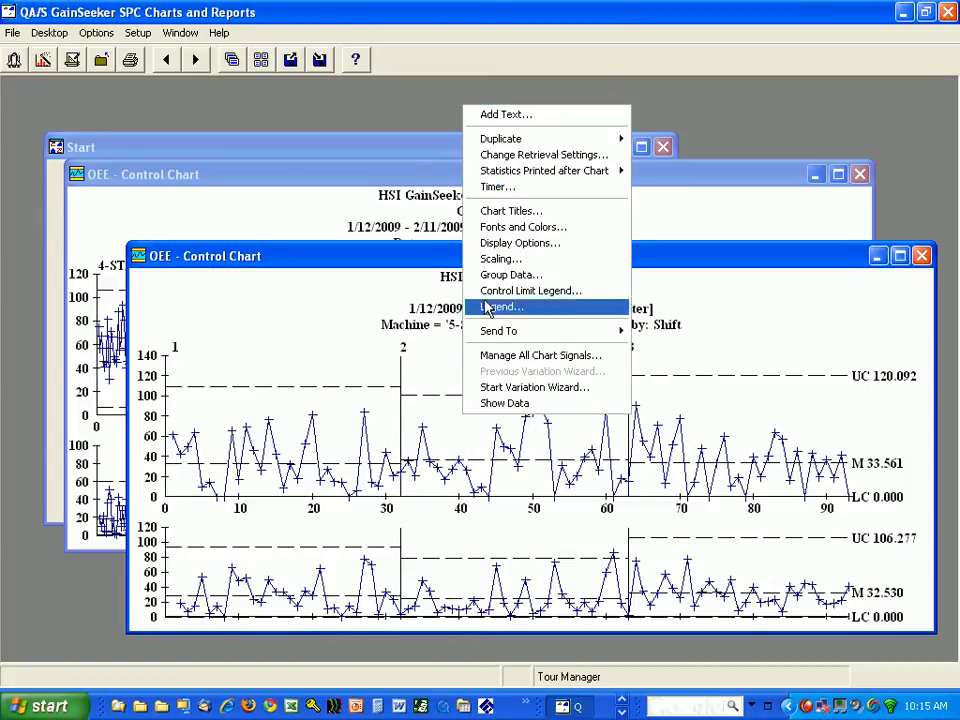
left_click(512, 274)
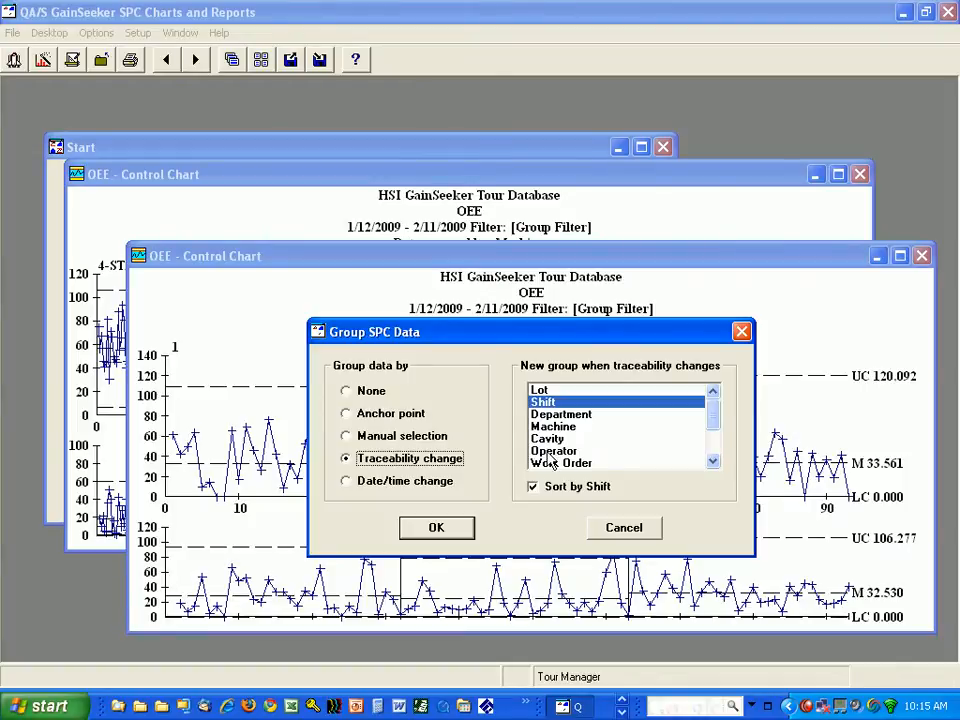
left_click(554, 452)
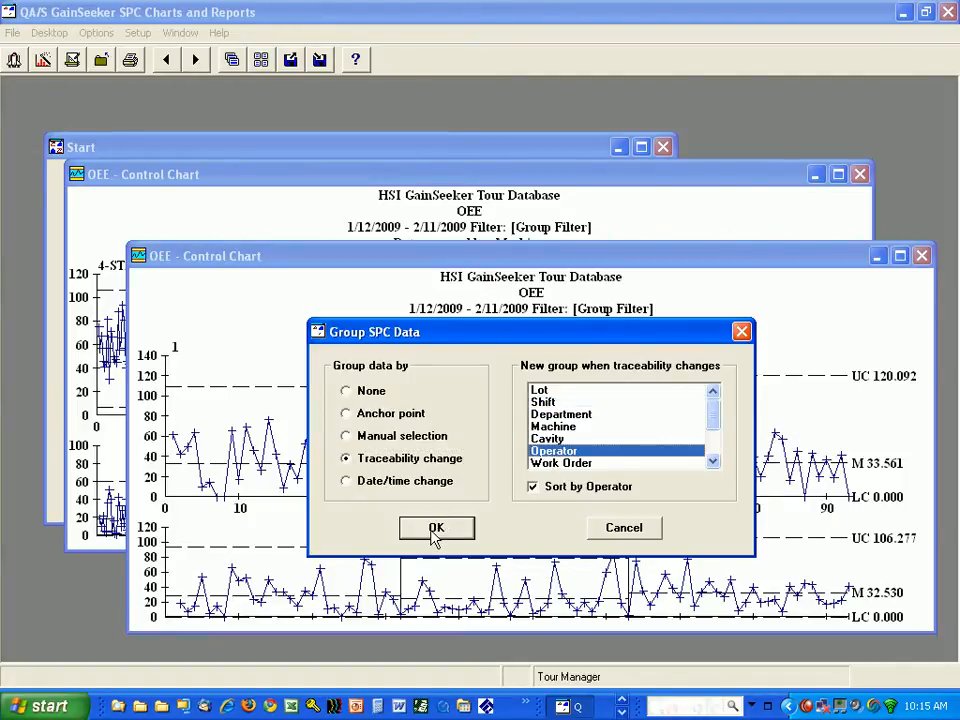
left_click(436, 528)
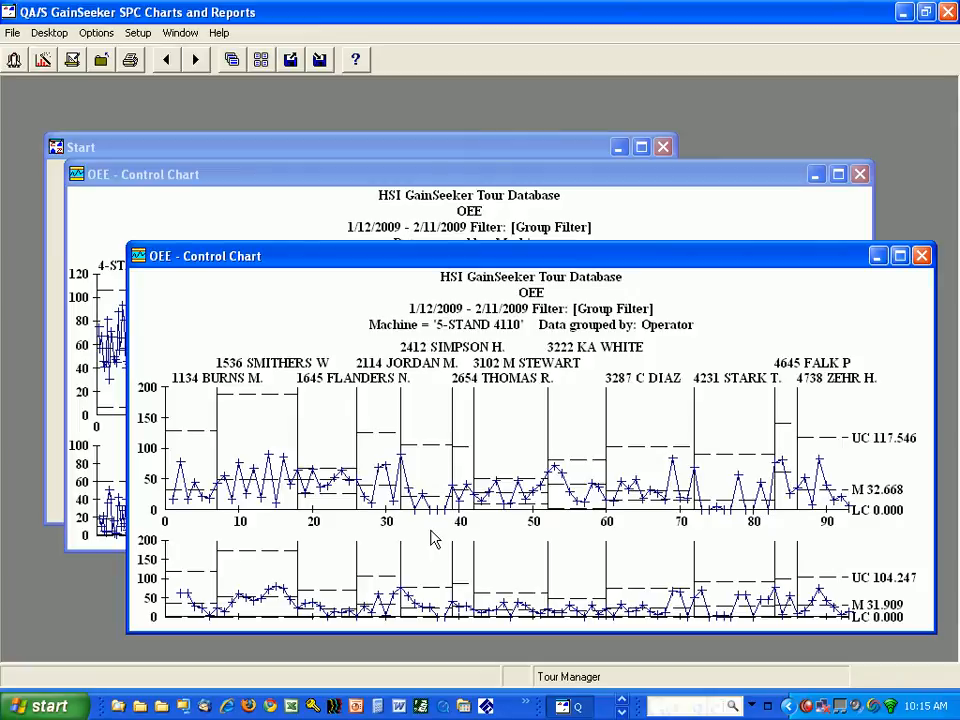
mouse_move(260, 404)
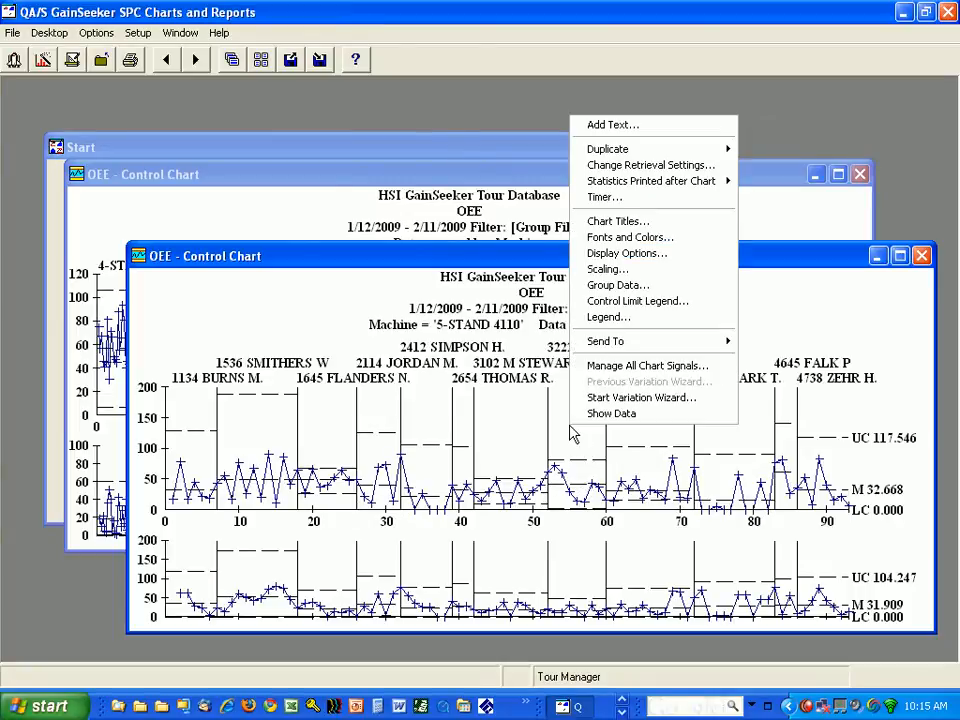
mouse_move(636, 300)
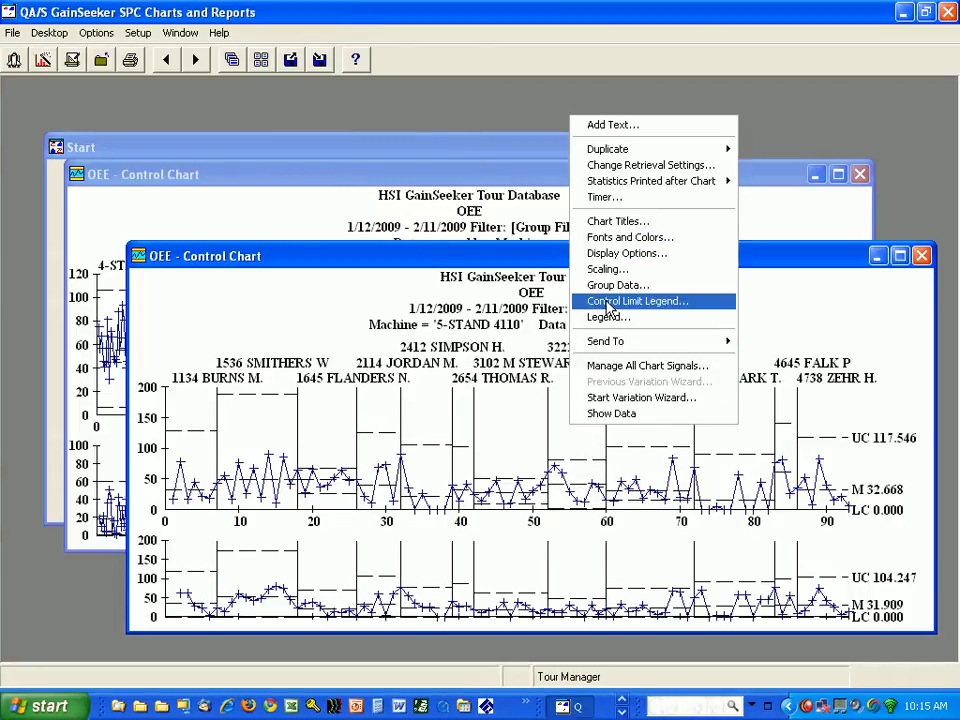
Show the Control Limit Legend listing each operator group's limits and mean
left_click(636, 300)
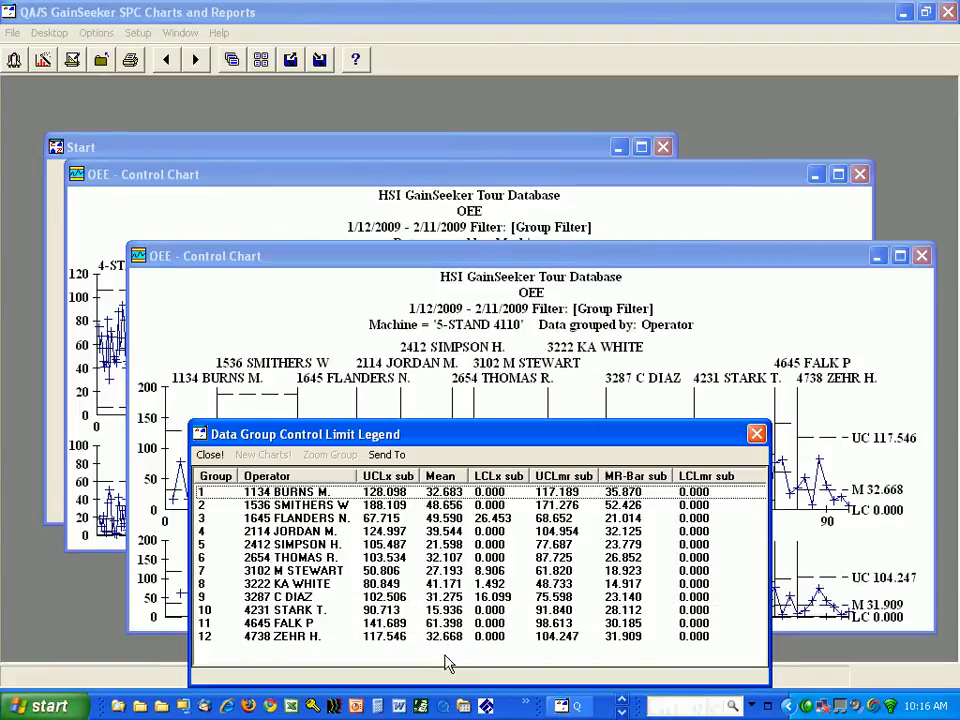